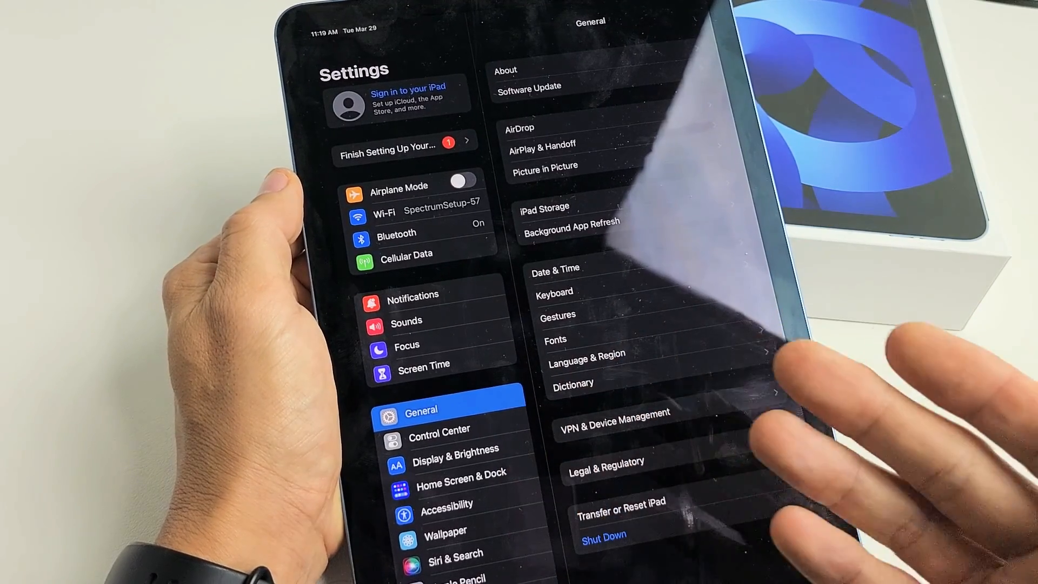
{"action": "mouse_move", "coordinate": [761, 463]}
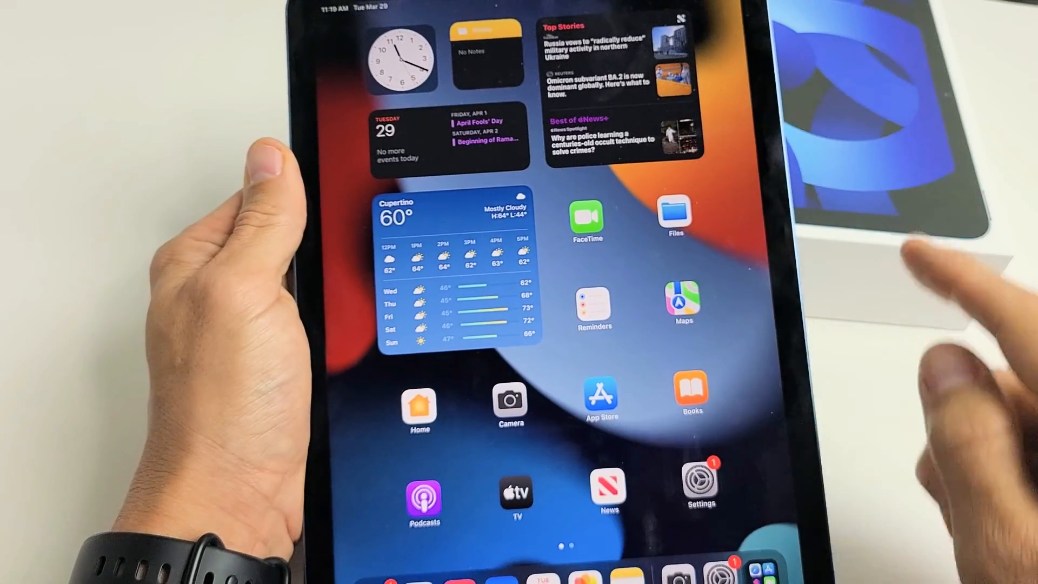
Step: Launch Settings and go to the Display & Brightness page
{"action": "left_click", "coordinate": [701, 480]}
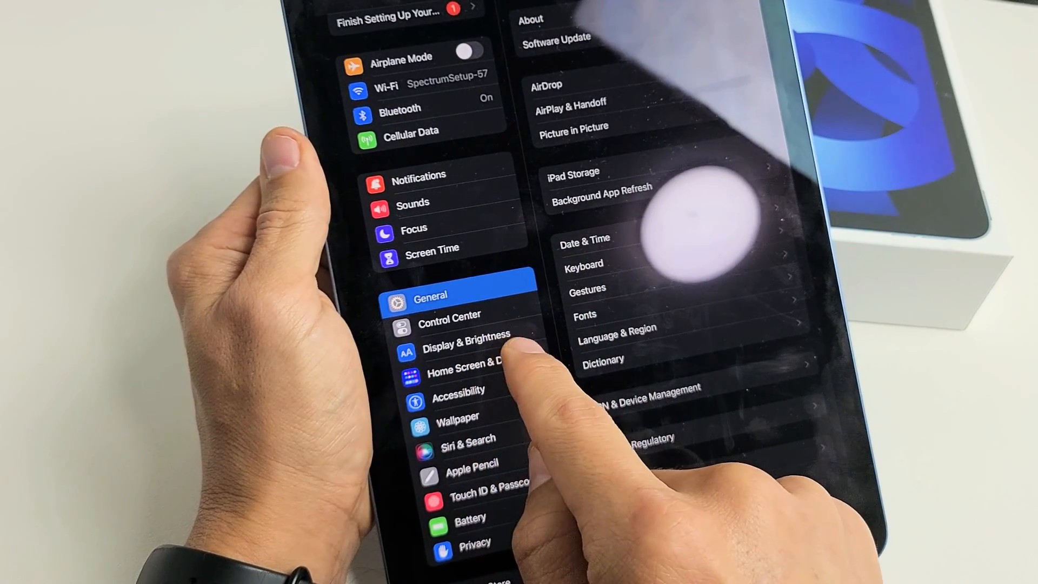
{"action": "left_click", "coordinate": [465, 336]}
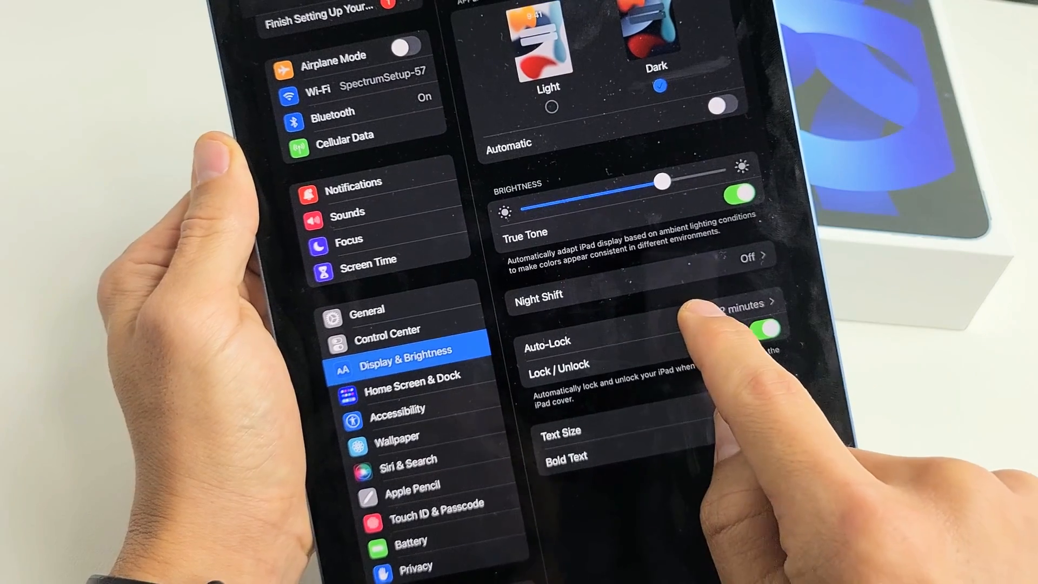
Step: Open the Auto-Lock timeout choices, ranging from 2 minutes to Never
{"action": "left_click", "coordinate": [547, 340]}
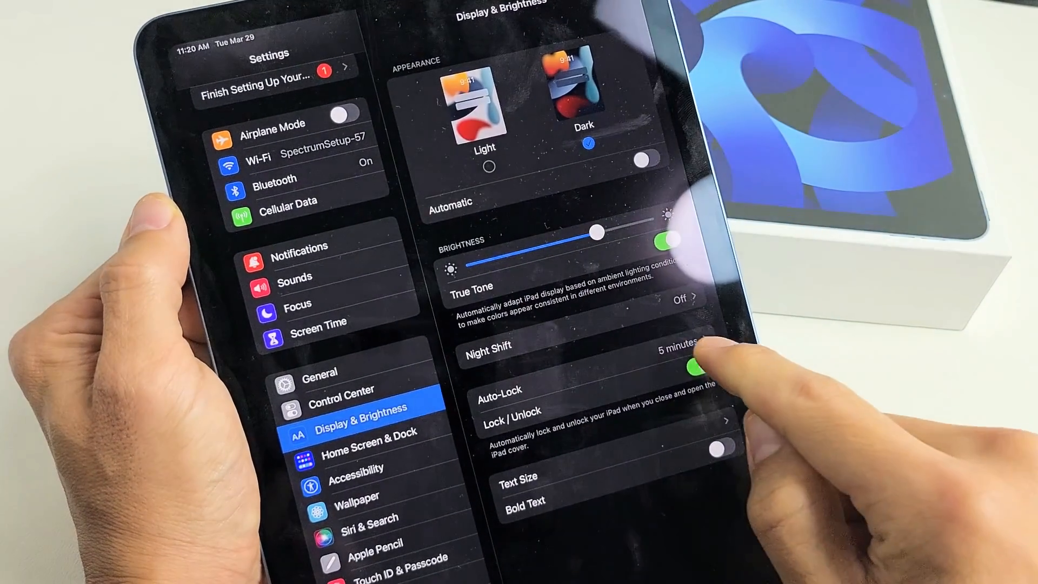
{"action": "left_click", "coordinate": [502, 397]}
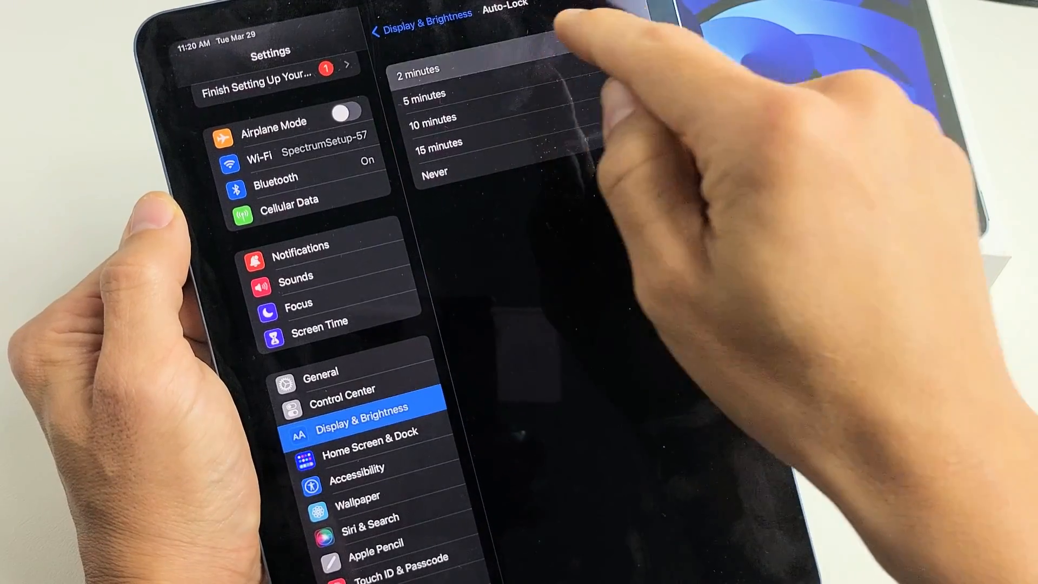